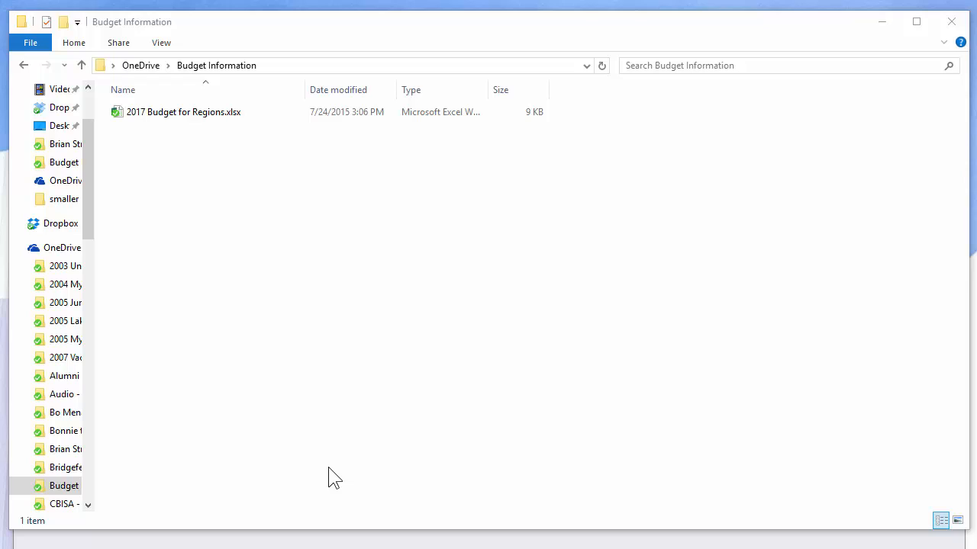
{"action": "mouse_move", "coordinate": [275, 409]}
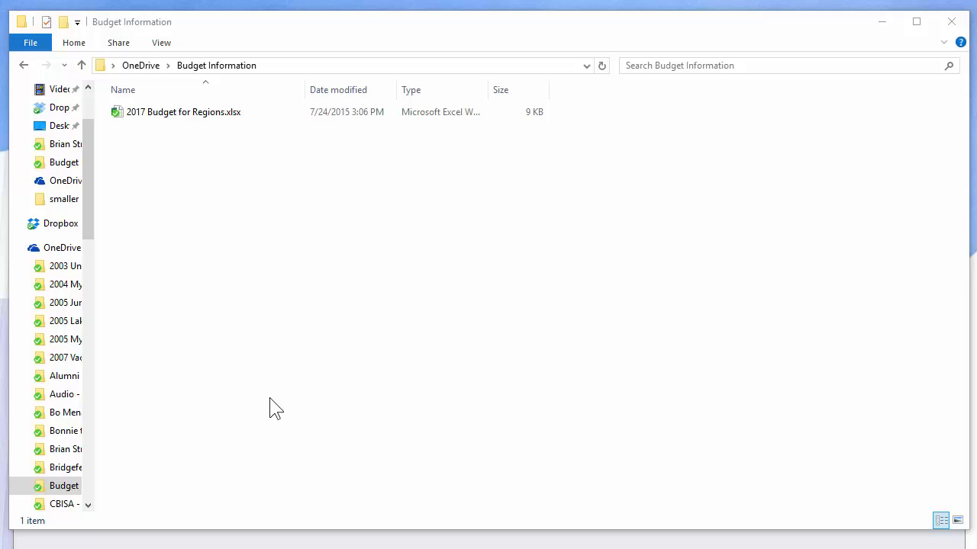
{"action": "mouse_move", "coordinate": [267, 404]}
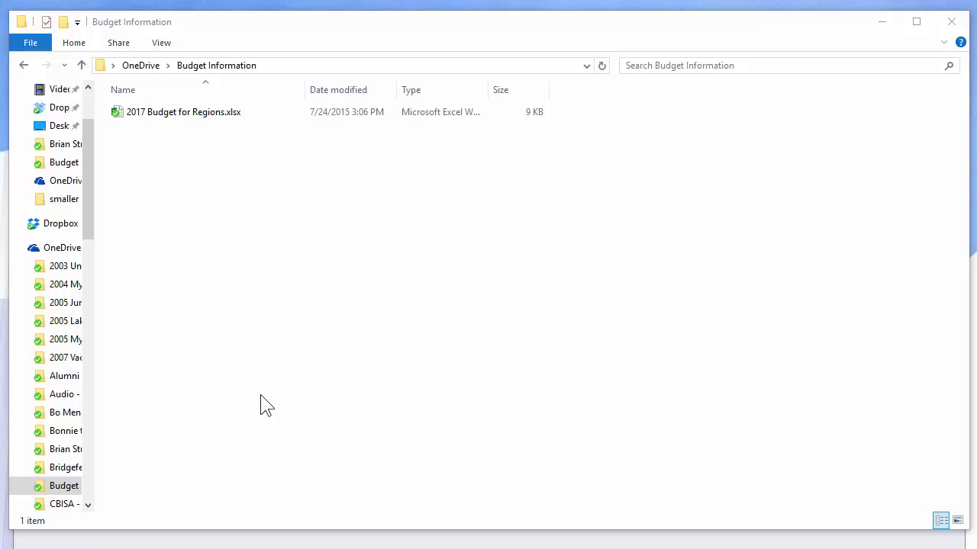
{"action": "mouse_move", "coordinate": [244, 404]}
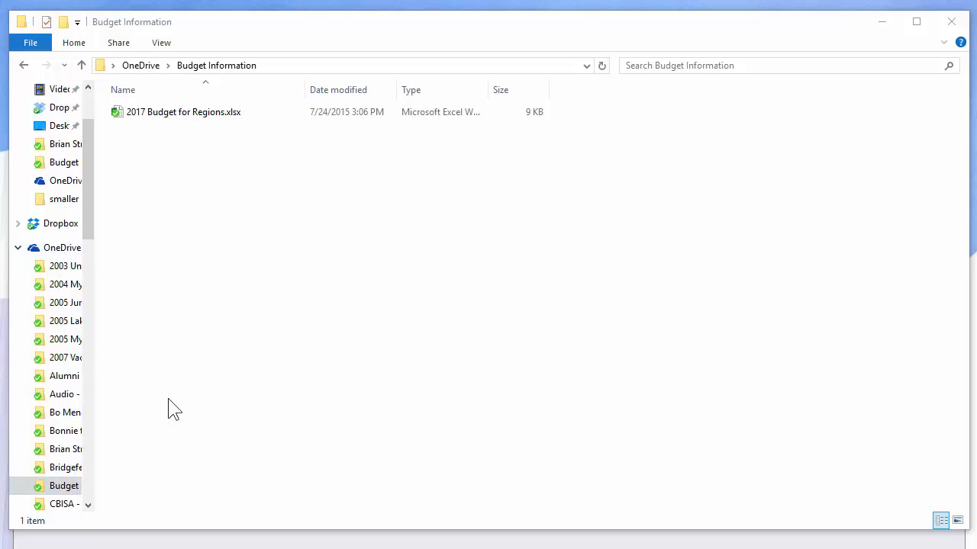
View the Budget Information folder on OneDrive.com from its File Explorer context menu.
{"action": "left_click", "coordinate": [183, 112]}
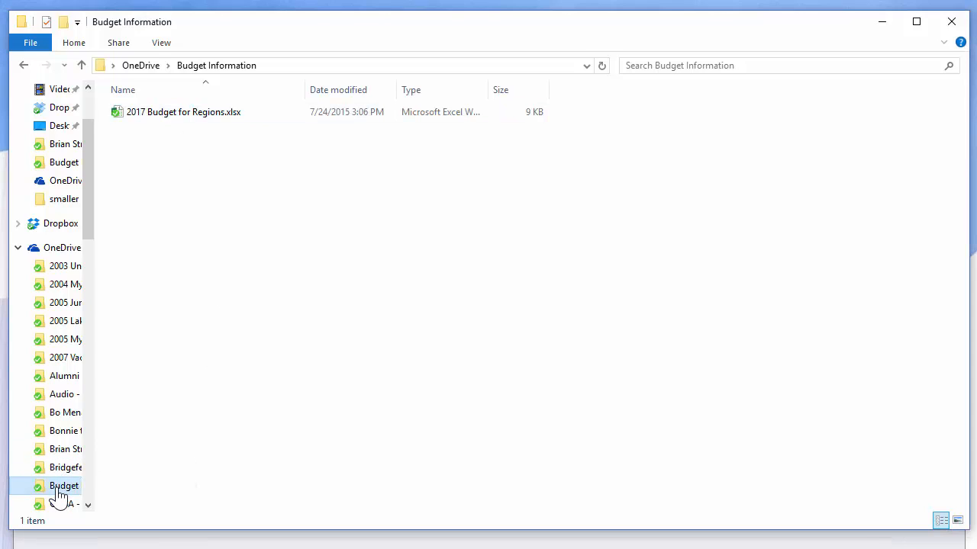
{"action": "right_click", "coordinate": [64, 486]}
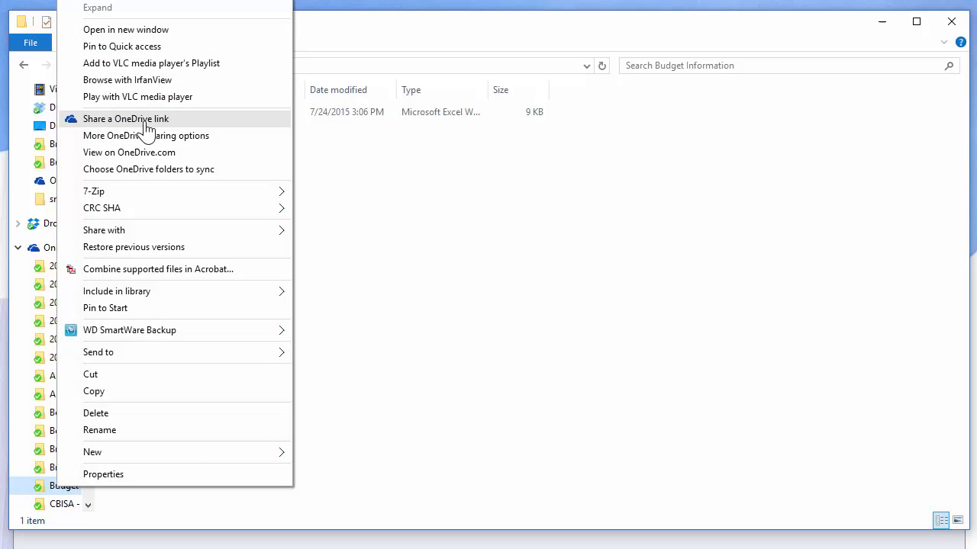
{"action": "mouse_move", "coordinate": [129, 153]}
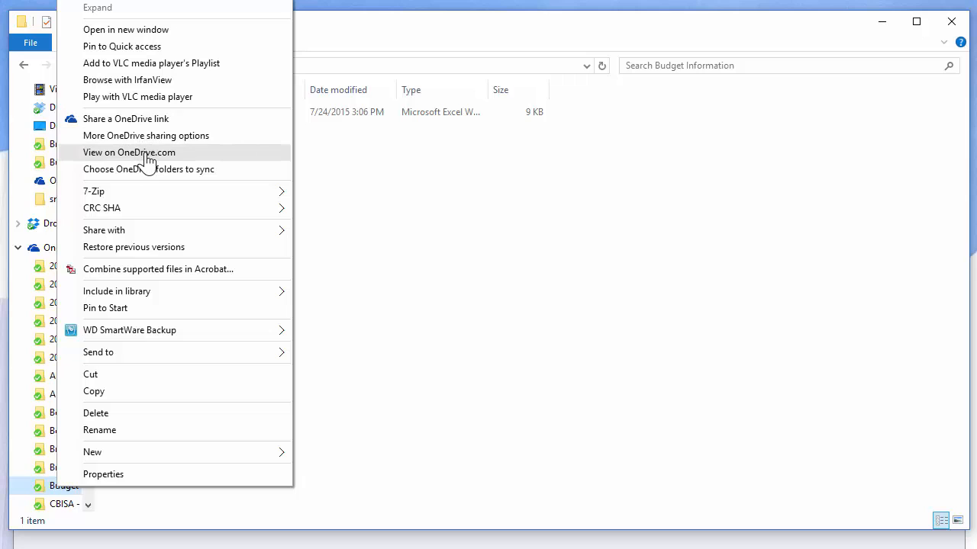
{"action": "left_click", "coordinate": [128, 152]}
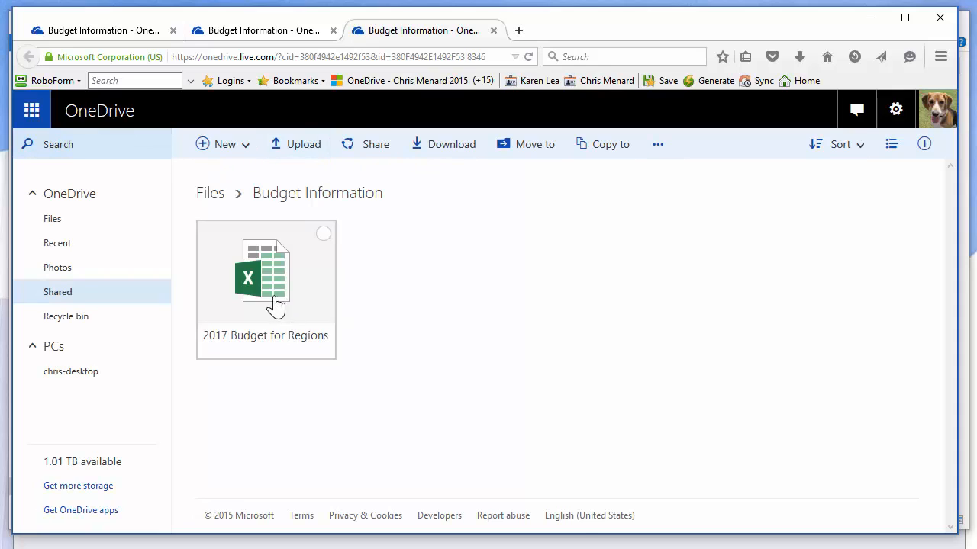
{"action": "mouse_move", "coordinate": [308, 343]}
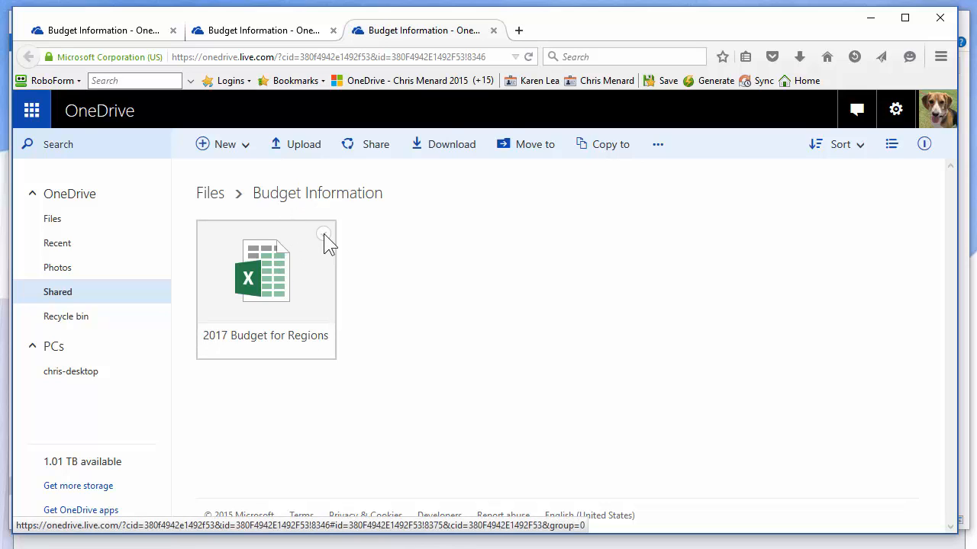
Select the 2017 Budget for Regions workbook and show its more-actions menu for Version history.
{"action": "left_click", "coordinate": [323, 233]}
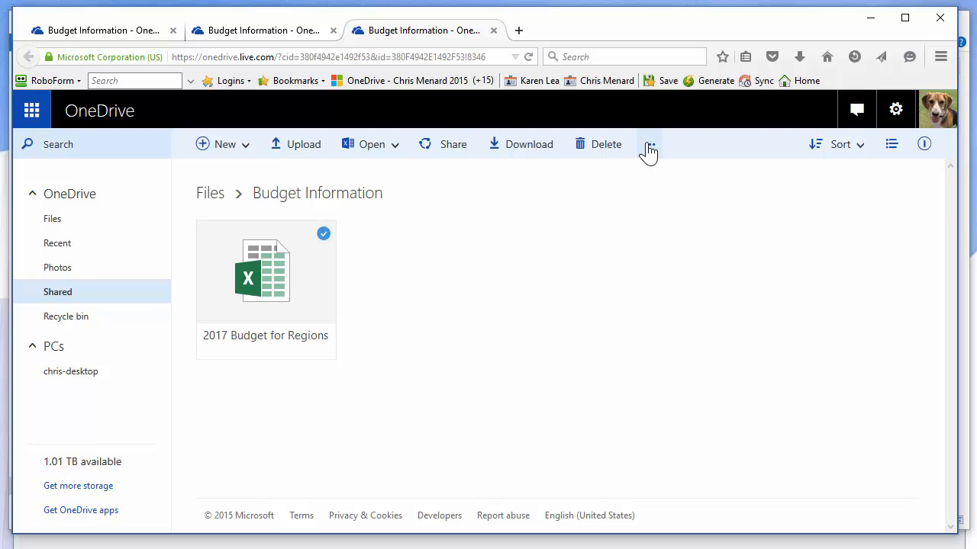
{"action": "left_click", "coordinate": [650, 143]}
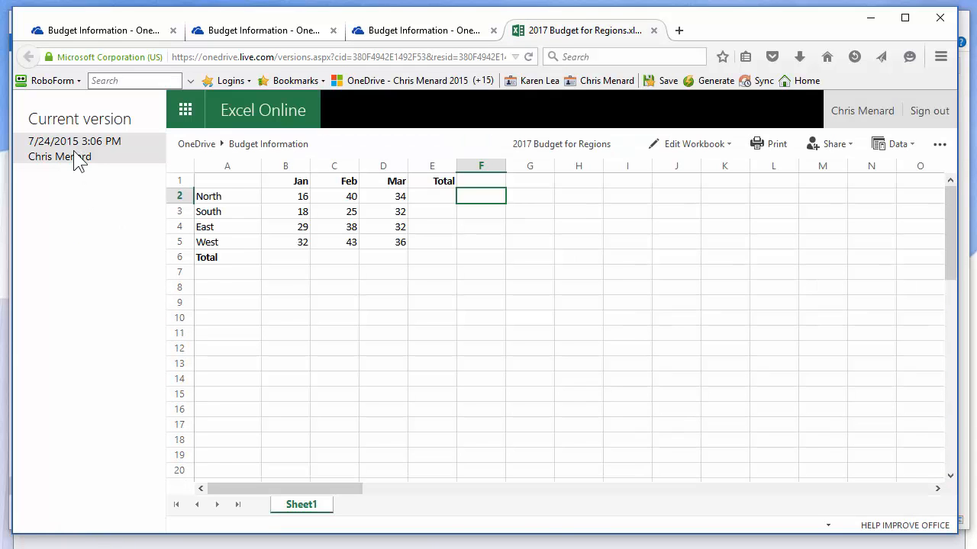
{"action": "mouse_move", "coordinate": [262, 134]}
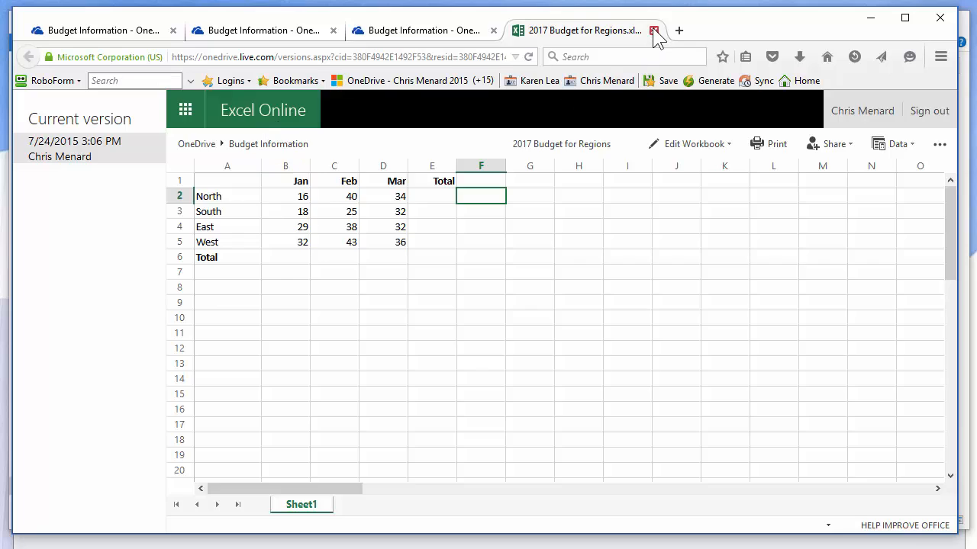
Leave the browser and open 2017 Budget for Regions.xlsx in desktop Excel from File Explorer.
{"action": "left_click", "coordinate": [653, 31]}
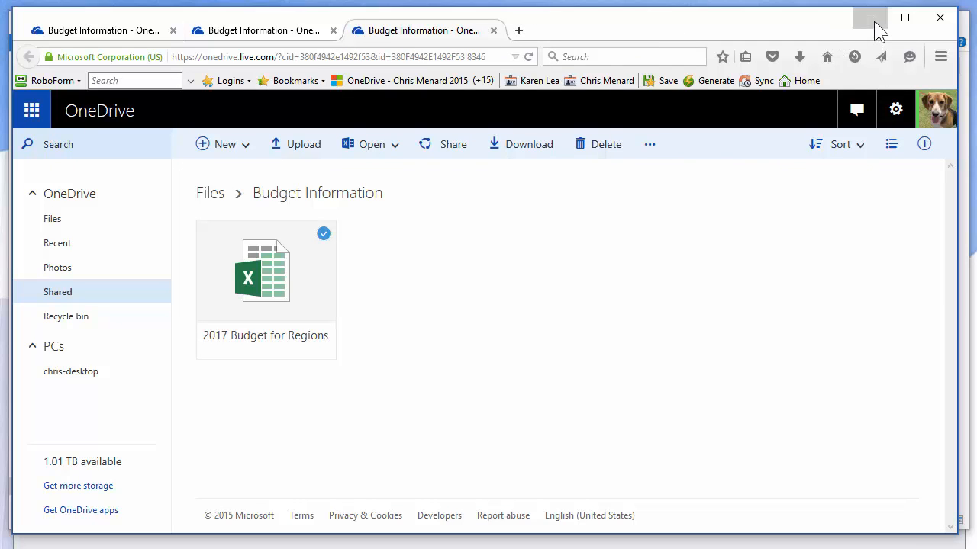
{"action": "left_click", "coordinate": [870, 19]}
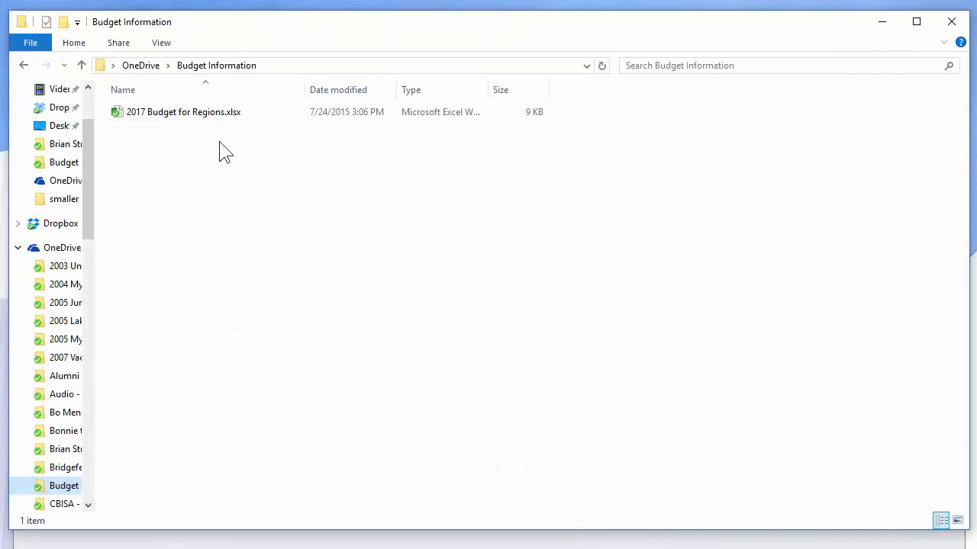
{"action": "mouse_move", "coordinate": [183, 111]}
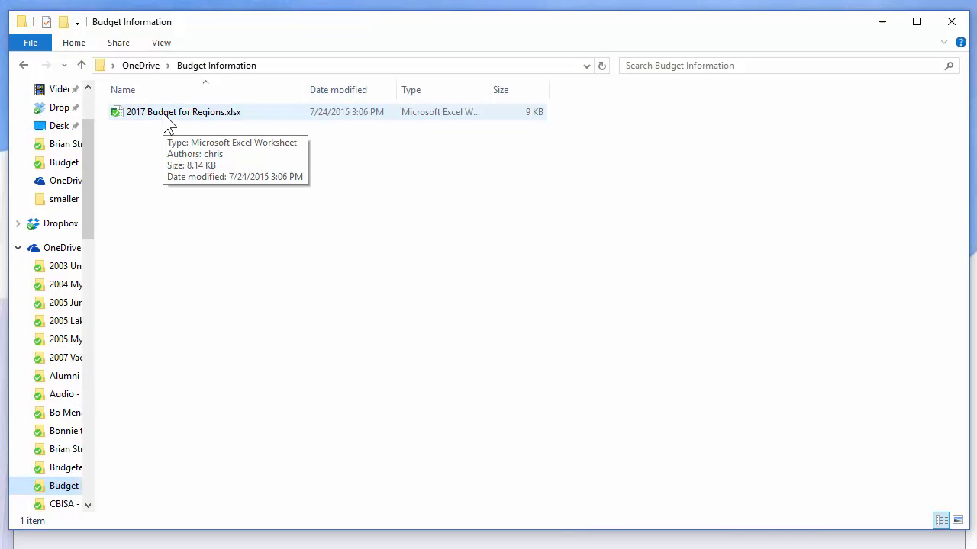
{"action": "double_click", "coordinate": [183, 112]}
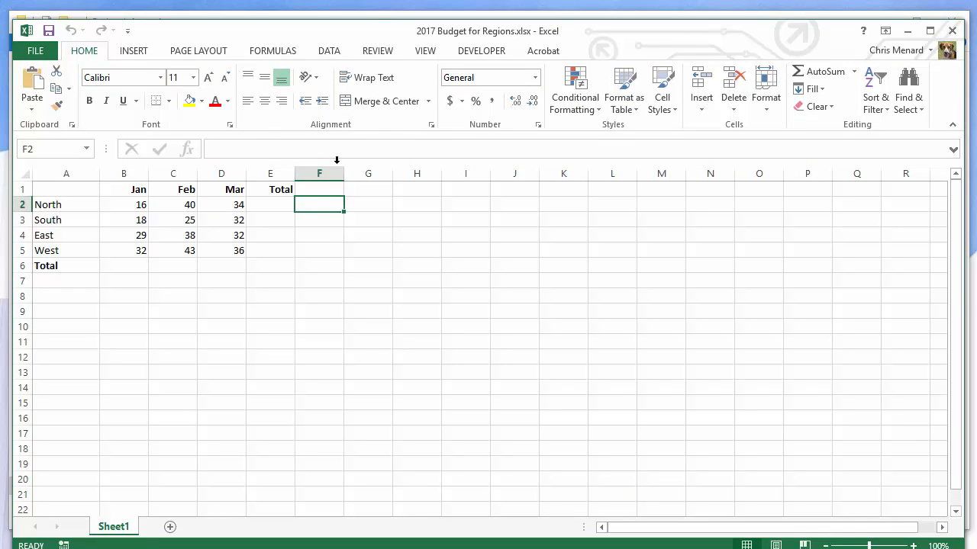
Insert a clustered column chart from the B2:E6 regional figures and place it below the table.
{"action": "right_click", "coordinate": [465, 189]}
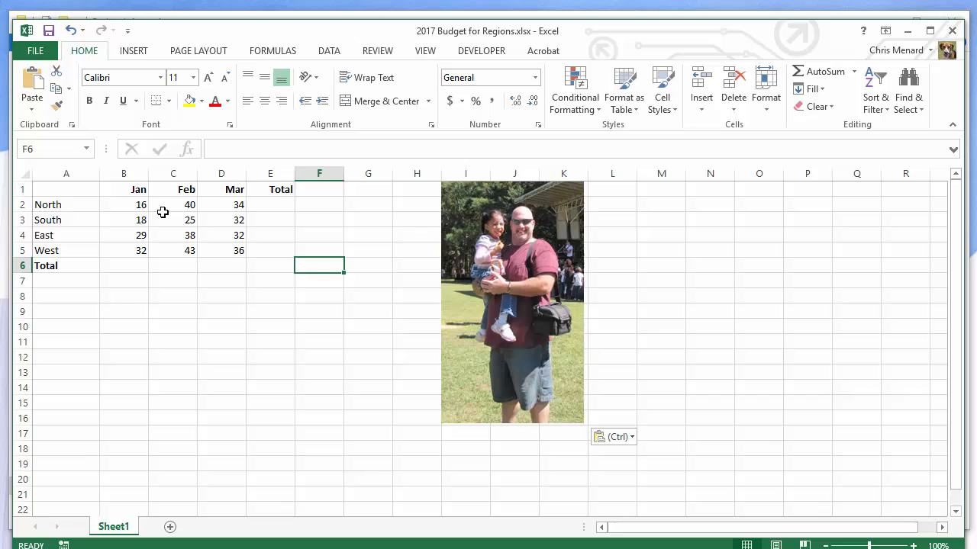
{"action": "left_click_drag", "start_coordinate": [123, 205], "coordinate": [270, 266]}
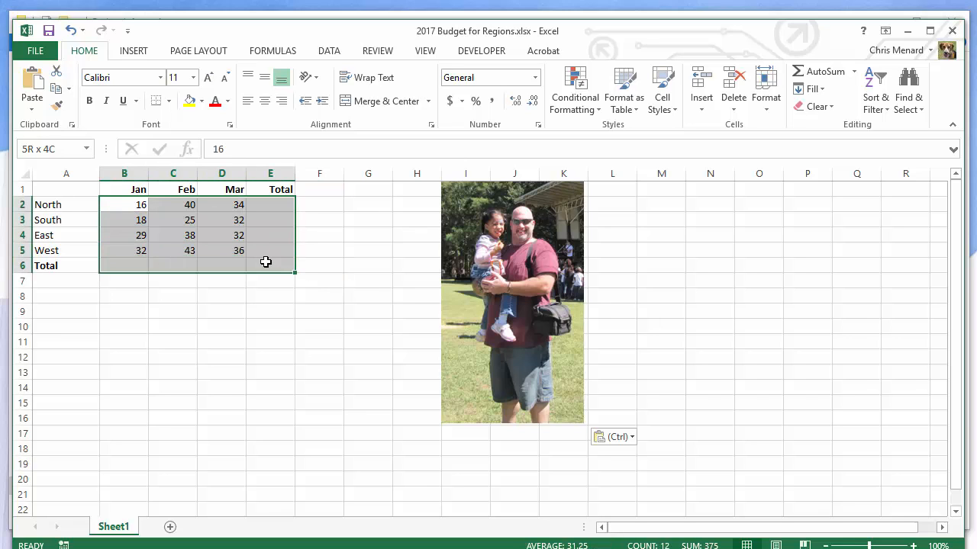
{"action": "left_click", "coordinate": [817, 72]}
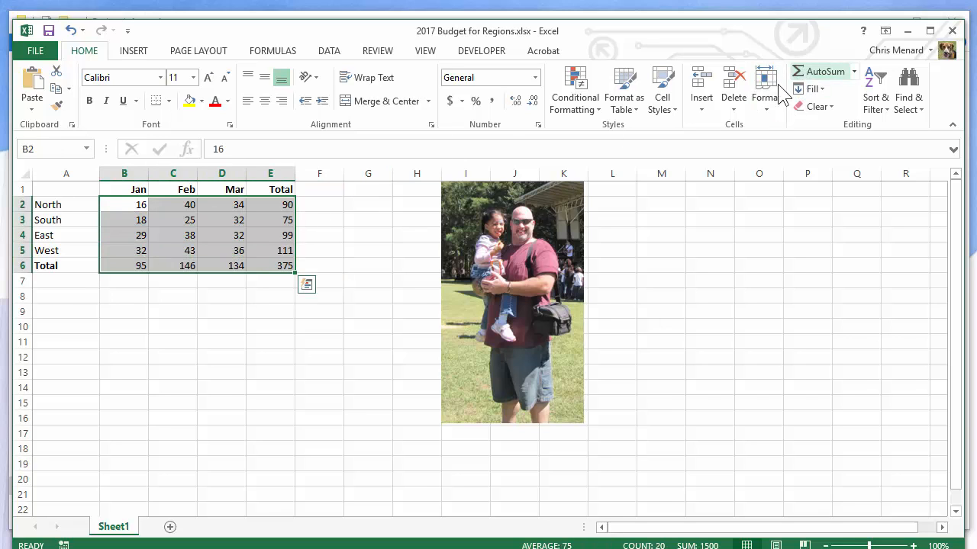
{"action": "left_click_drag", "start_coordinate": [66, 189], "coordinate": [238, 205]}
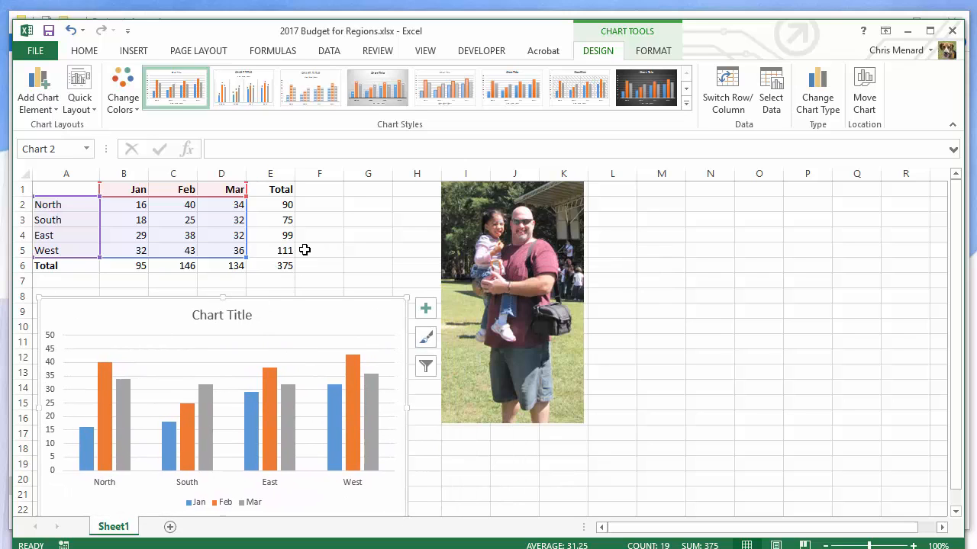
Deselect the chart, save the workbook and close it from the File menu.
{"action": "left_click", "coordinate": [319, 251]}
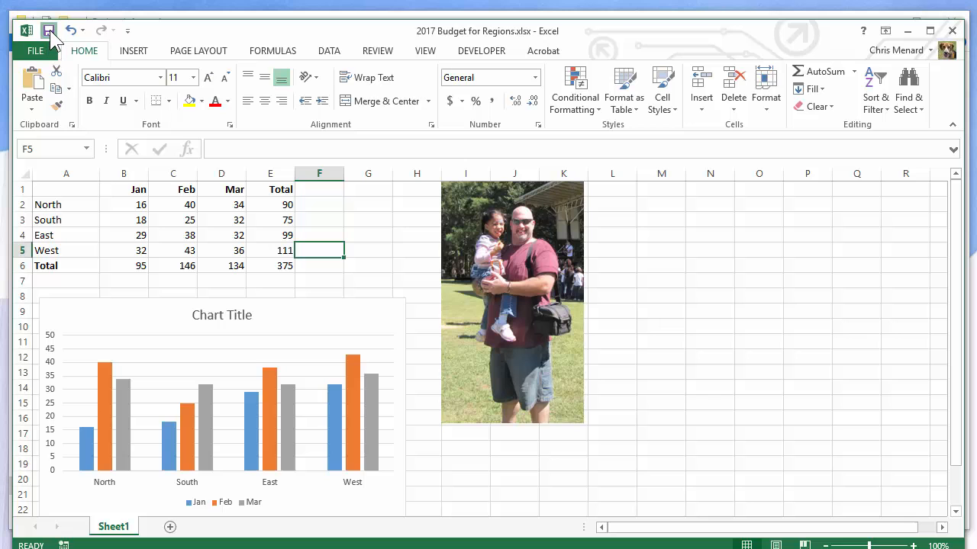
{"action": "left_click", "coordinate": [49, 30]}
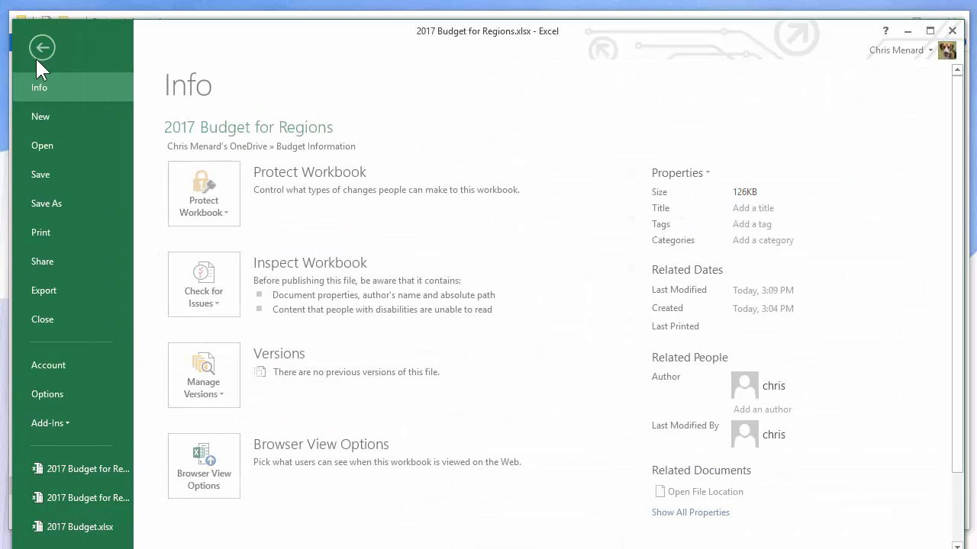
{"action": "left_click", "coordinate": [43, 48]}
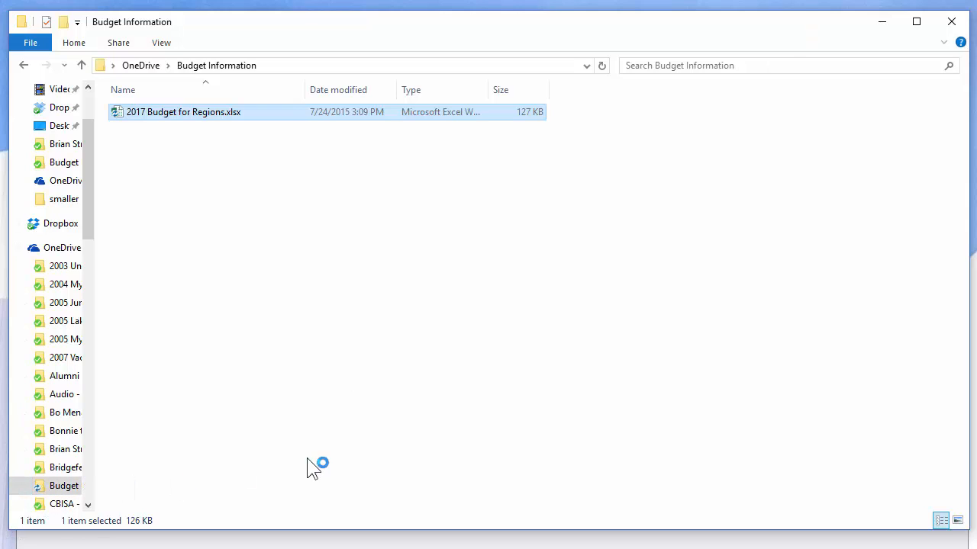
{"action": "mouse_move", "coordinate": [235, 122]}
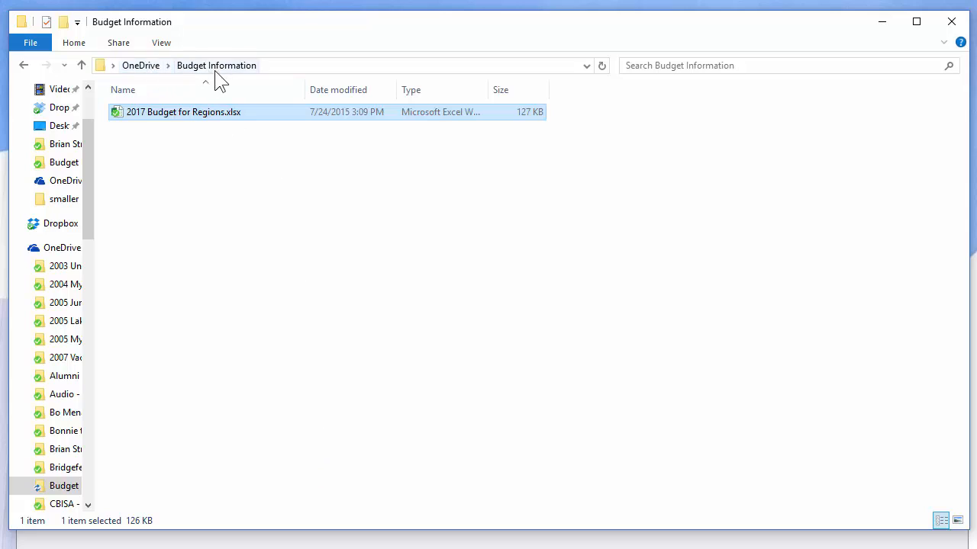
{"action": "mouse_move", "coordinate": [177, 122]}
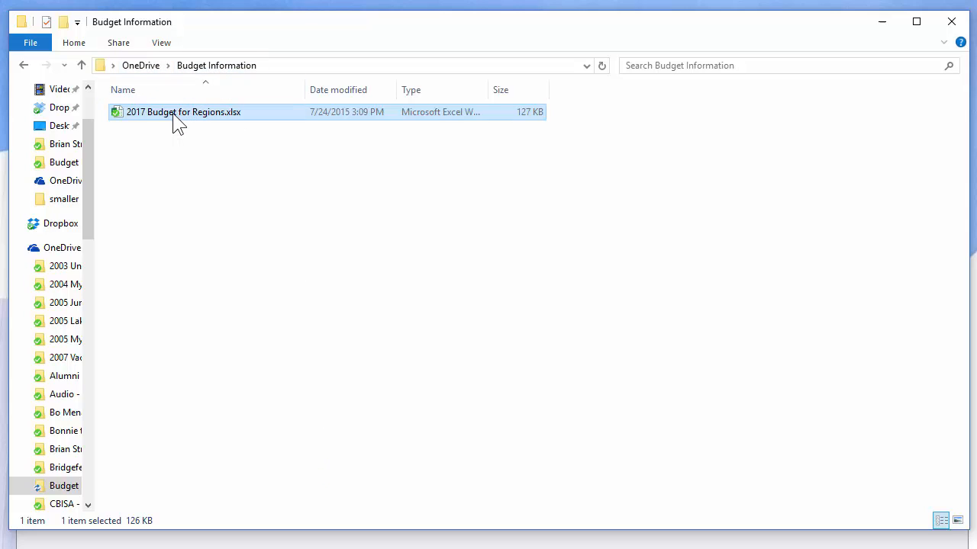
{"action": "mouse_move", "coordinate": [64, 485]}
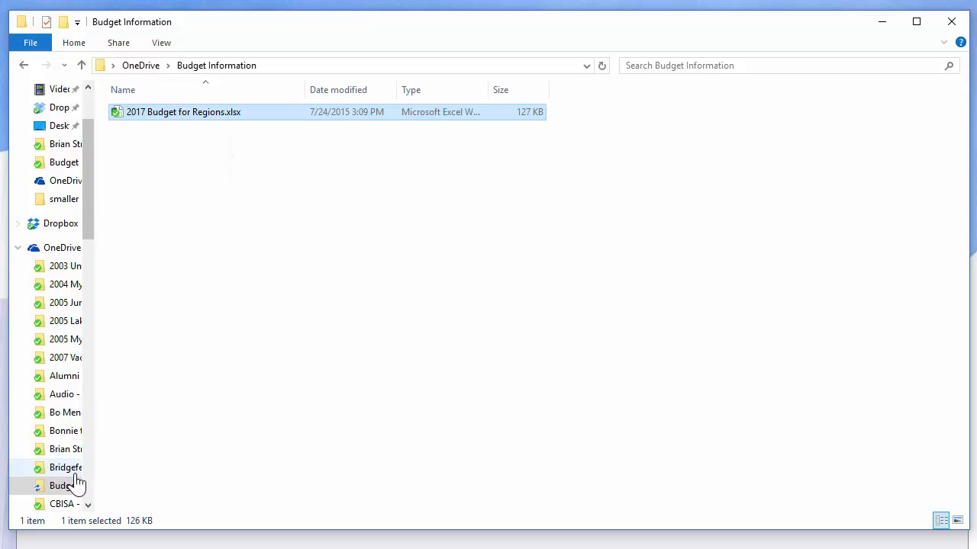
Select the Budget Information folder and show its context menu with OneDrive options.
{"action": "left_click", "coordinate": [64, 486]}
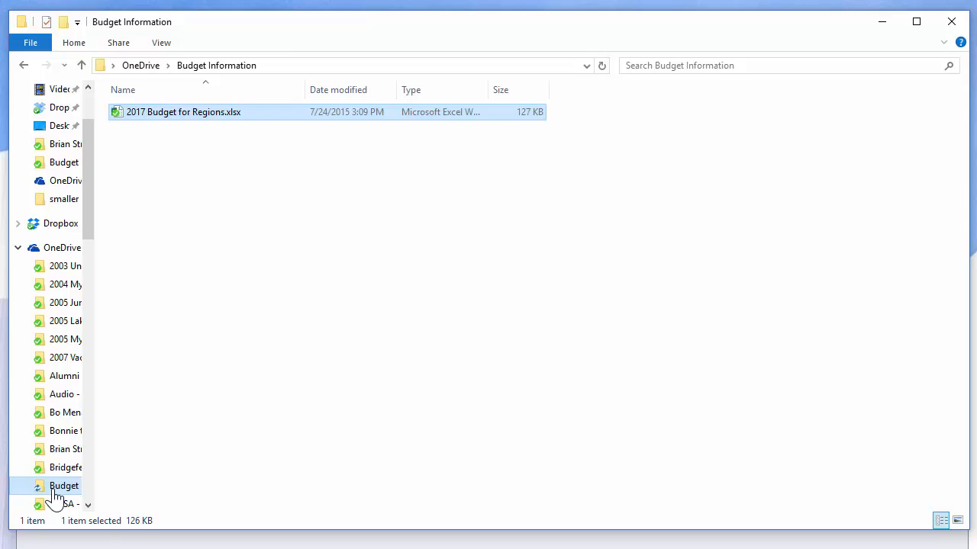
{"action": "right_click", "coordinate": [64, 486]}
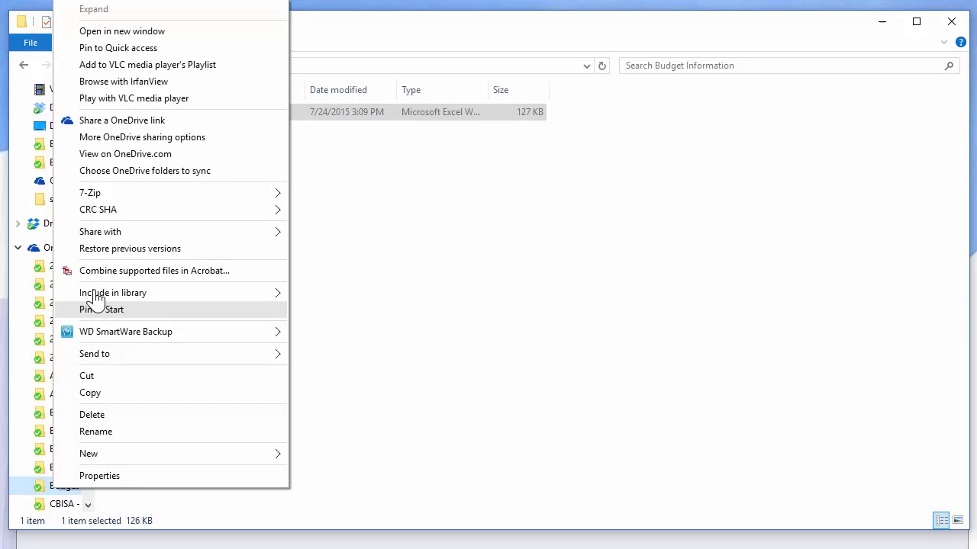
{"action": "mouse_move", "coordinate": [125, 152]}
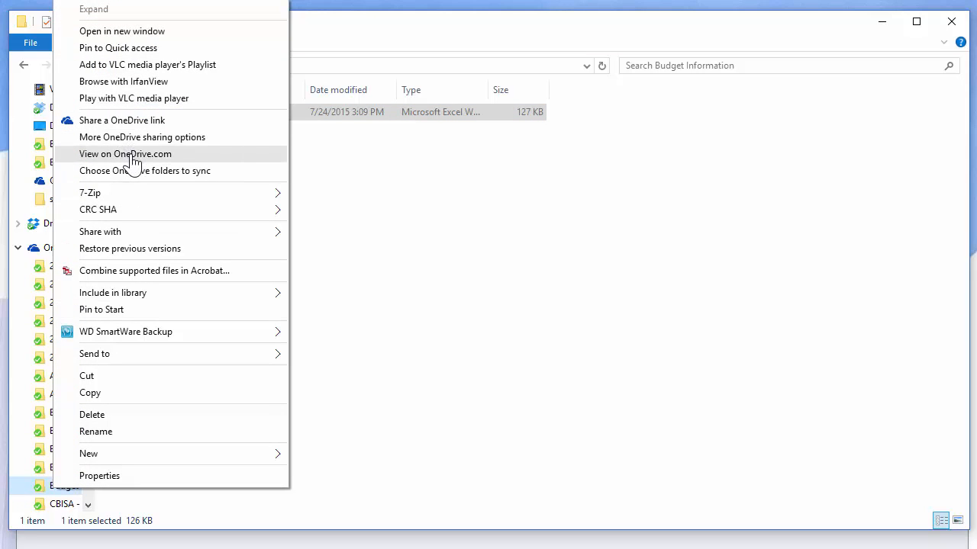
On OneDrive.com, view the current version and preview the older 3:09 PM version without the chart.
{"action": "left_click", "coordinate": [125, 153]}
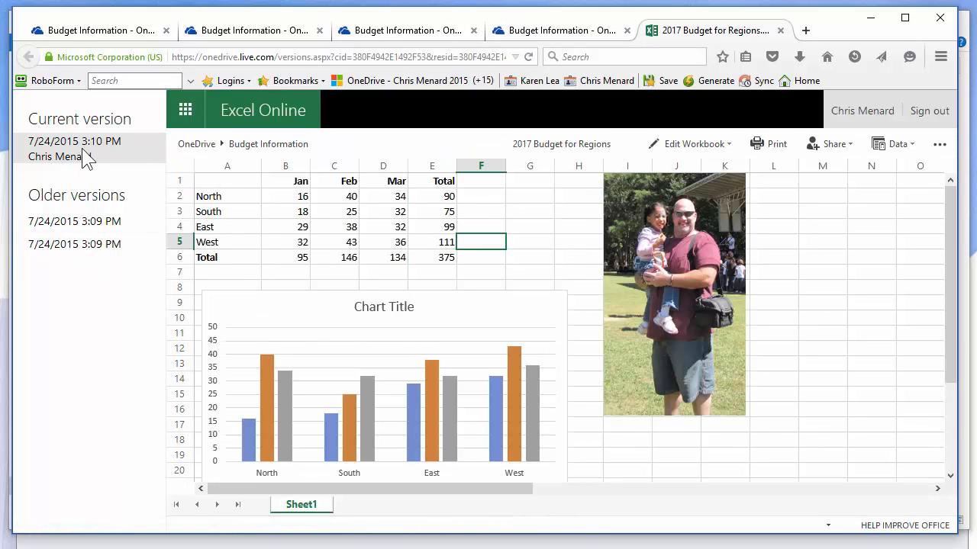
{"action": "left_click", "coordinate": [74, 222]}
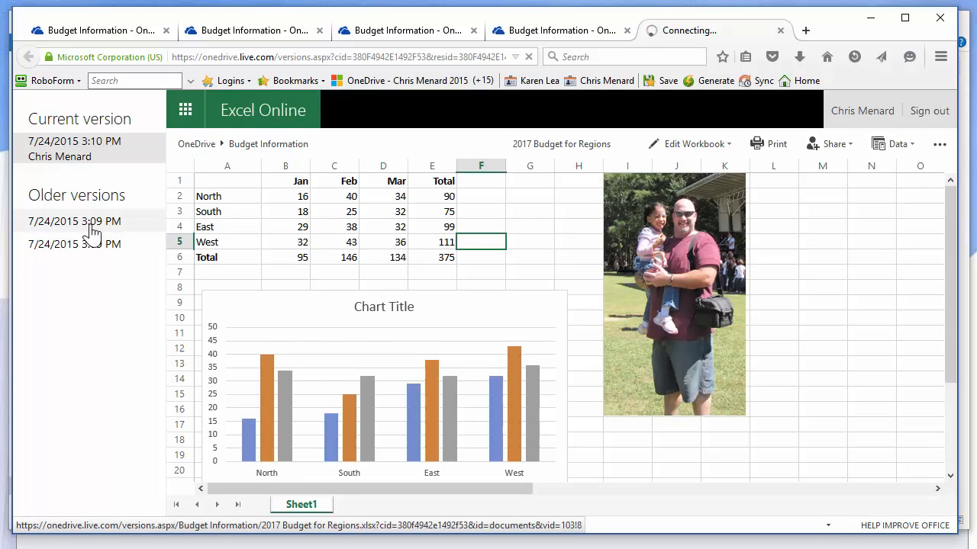
{"action": "left_click", "coordinate": [73, 221]}
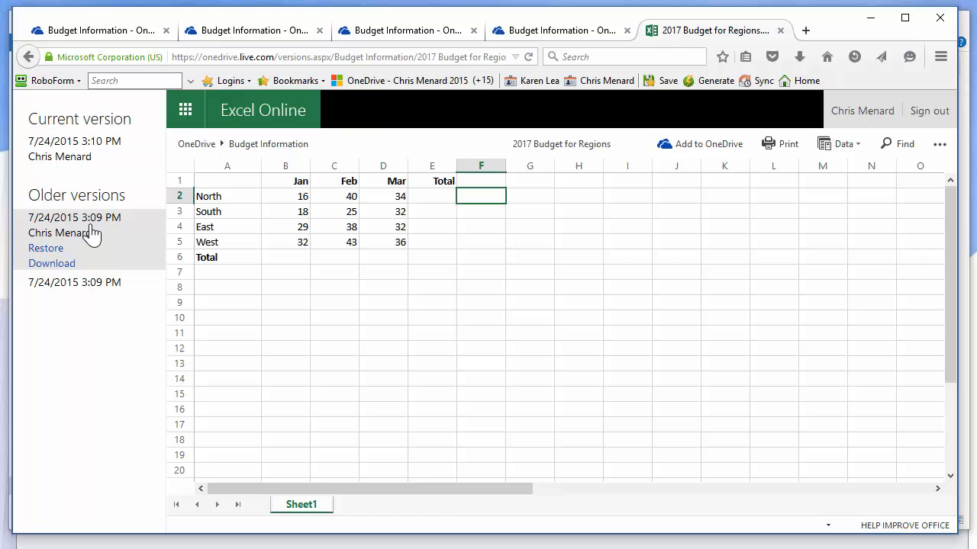
{"action": "mouse_move", "coordinate": [83, 245]}
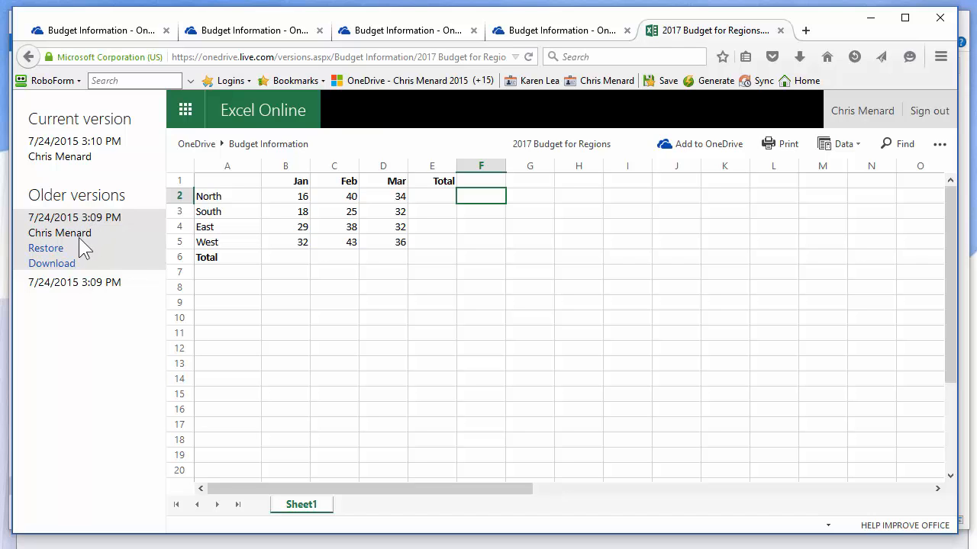
{"action": "mouse_move", "coordinate": [51, 263]}
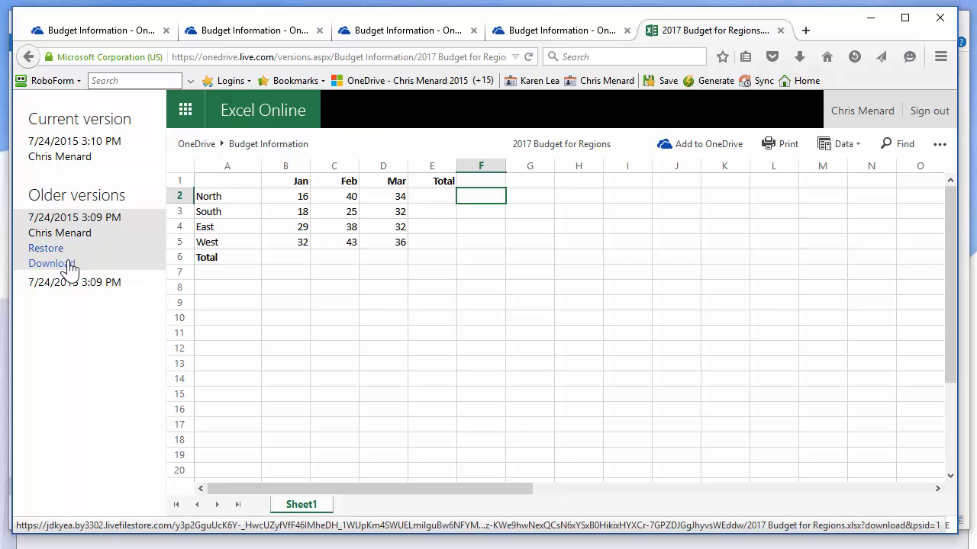
{"action": "mouse_move", "coordinate": [531, 238]}
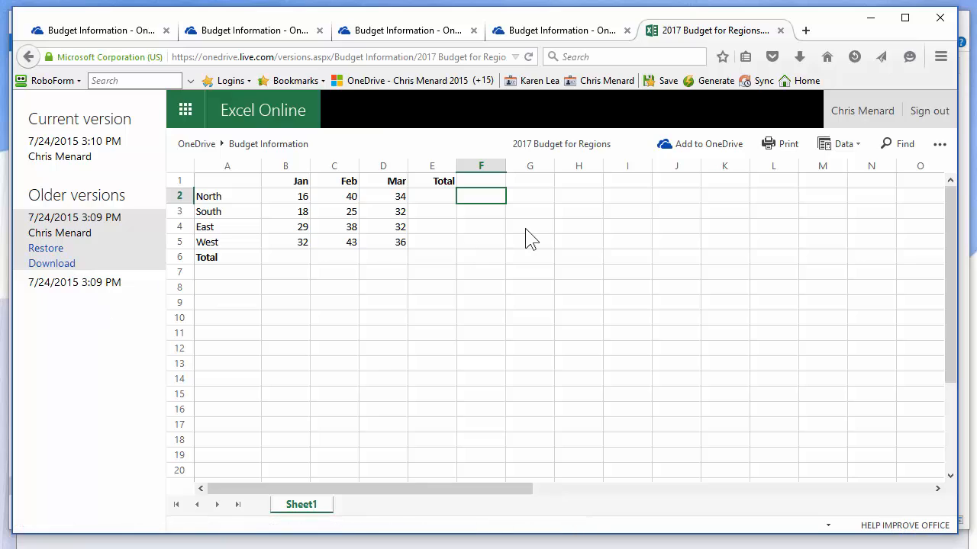